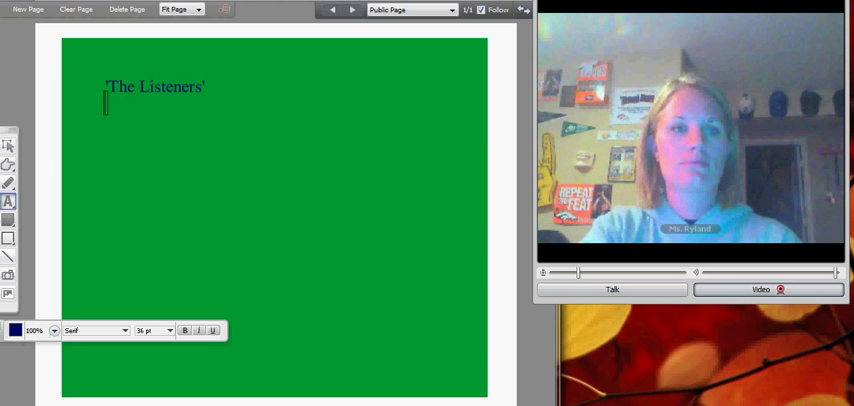
pyautogui.write('Every other lin')
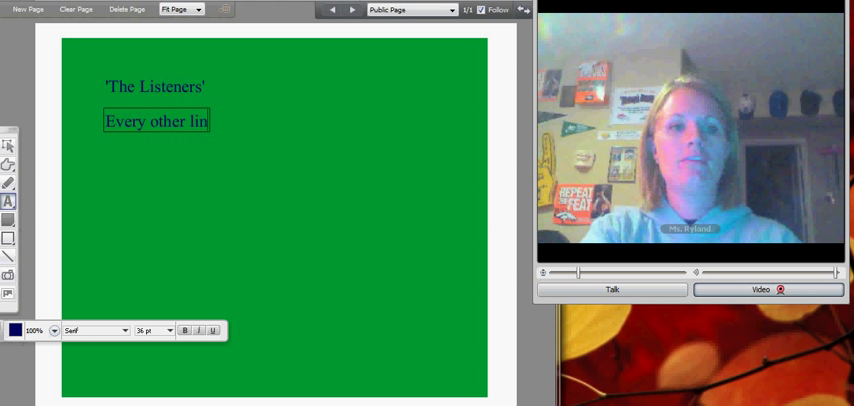
pyautogui.write('e rh')
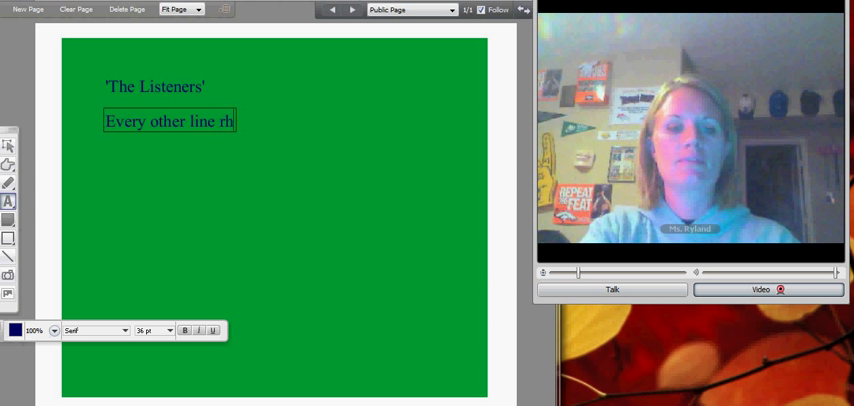
pyautogui.write('ymes')
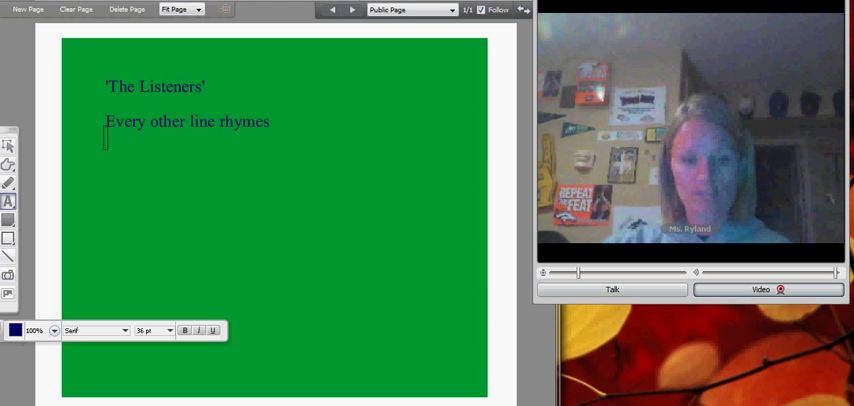
pyautogui.write("forest'")
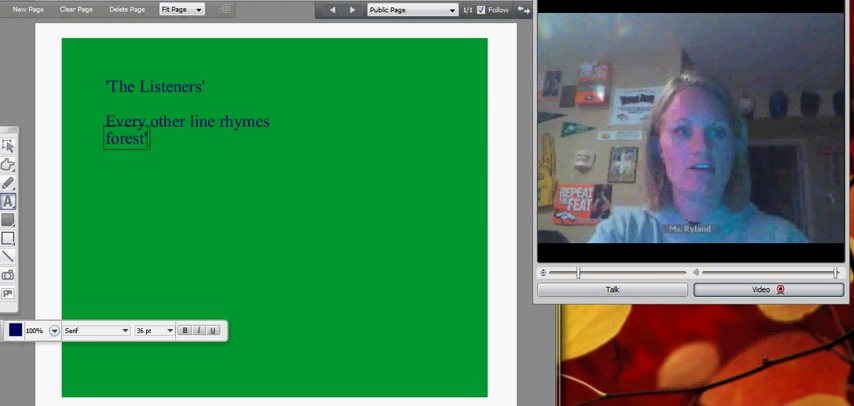
pyautogui.write("'s fer")
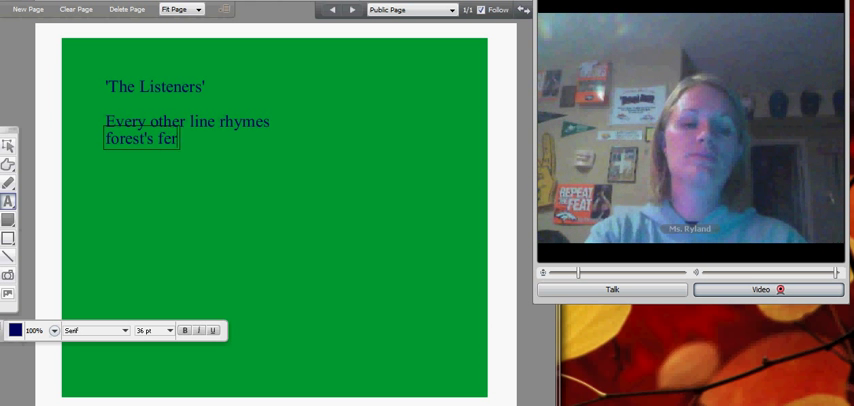